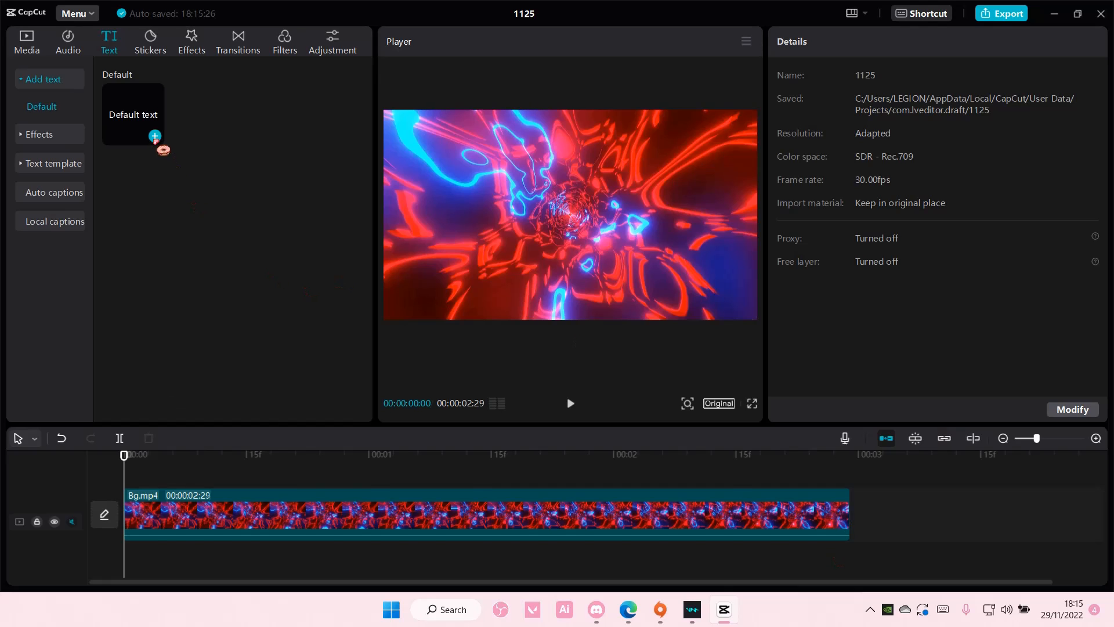
Add a default text layer at font size 24 and begin typing 'bejeweled'.
click(155, 137)
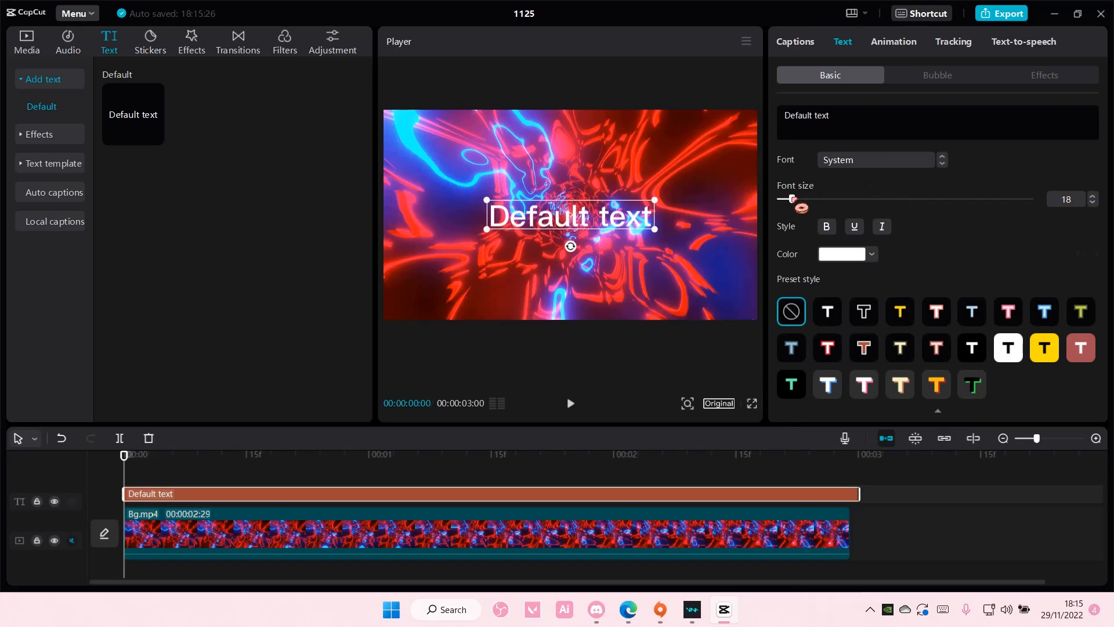
drag(791, 199, 795, 199)
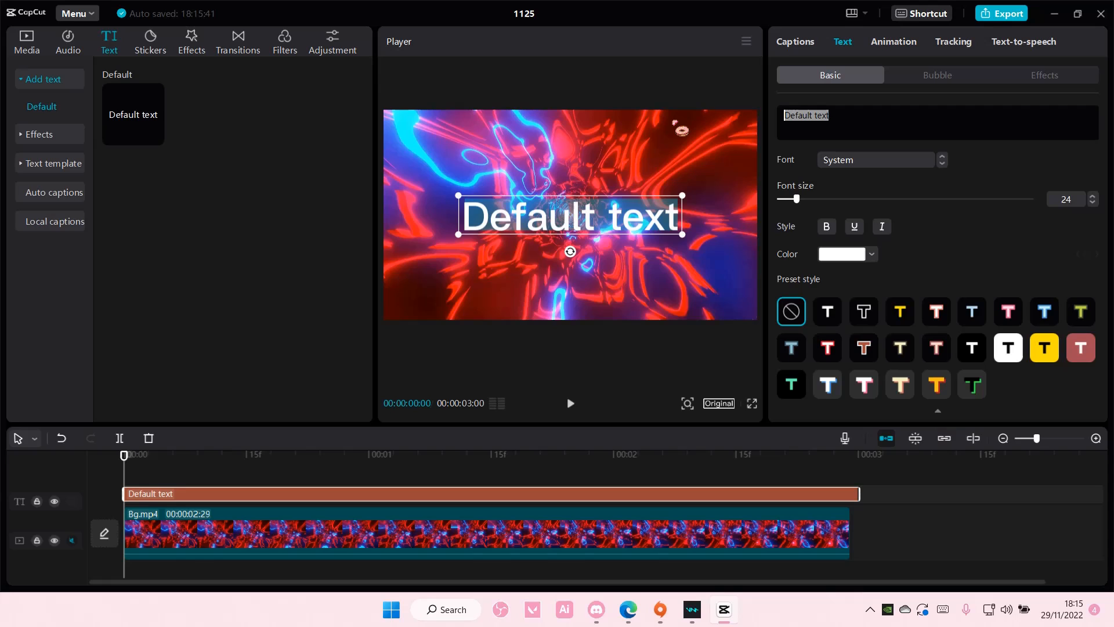
text(nejew)
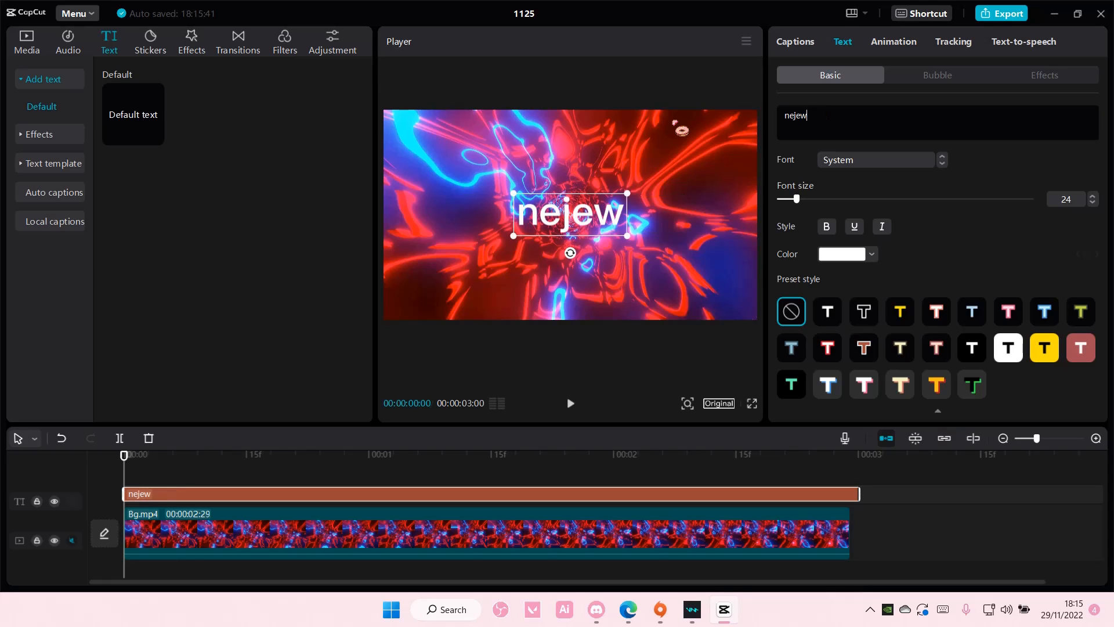
text(beje)
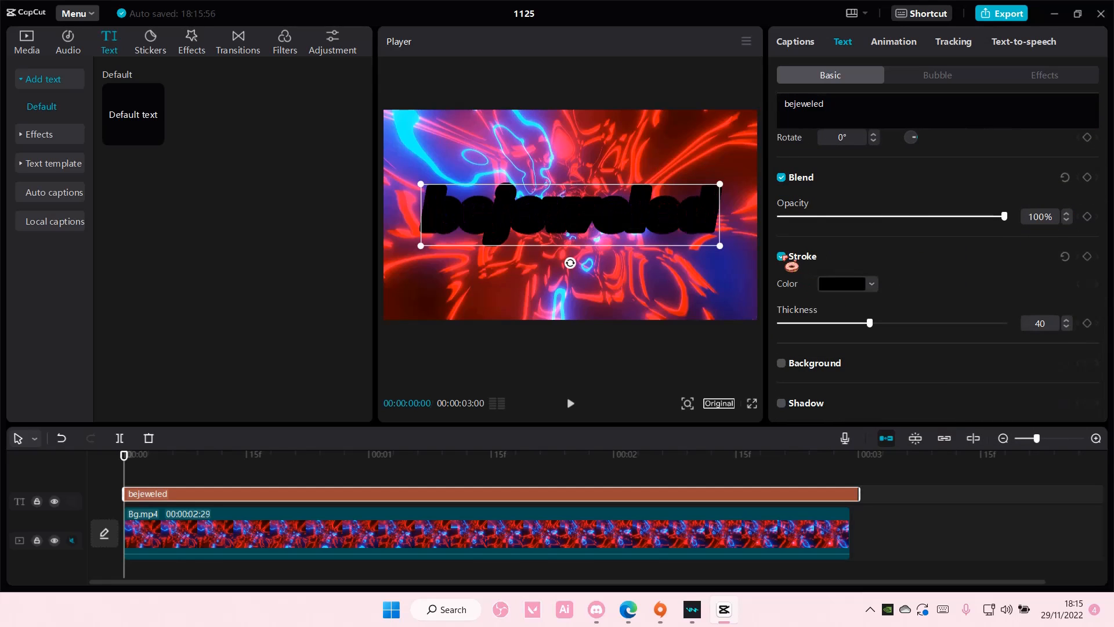
Try red, blue, pink and magenta stroke colours, then settle on a white outline.
click(871, 284)
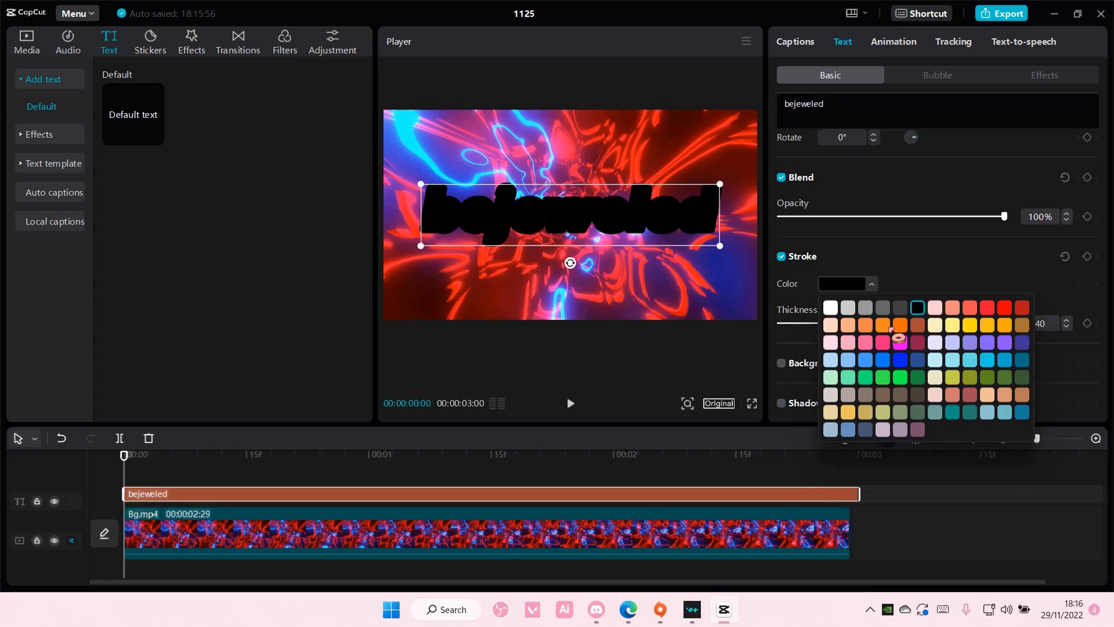
click(1004, 307)
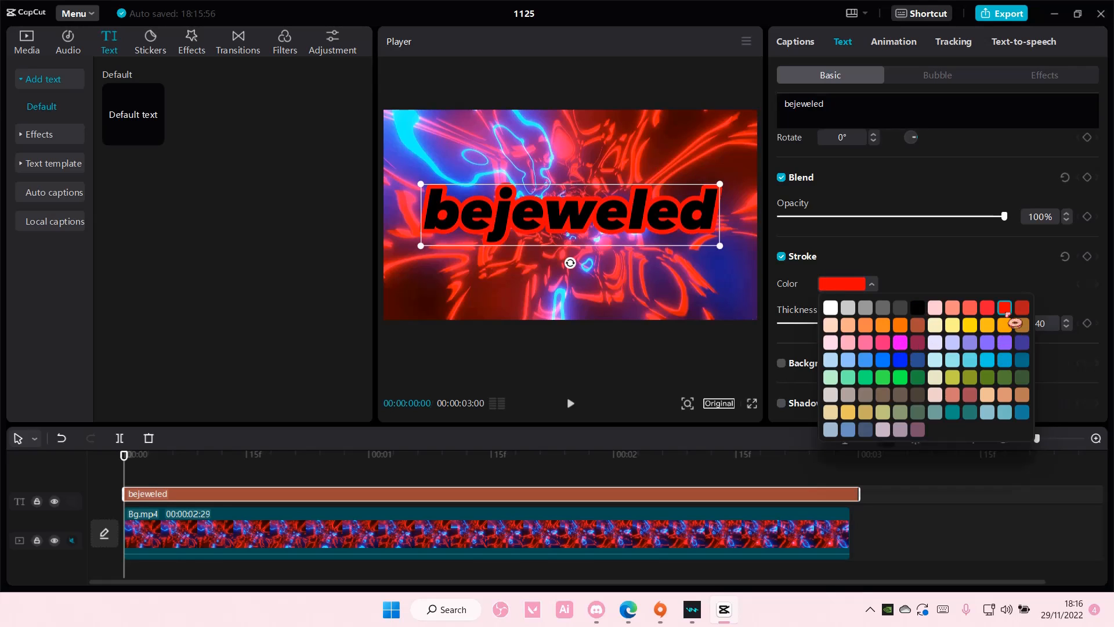
click(917, 359)
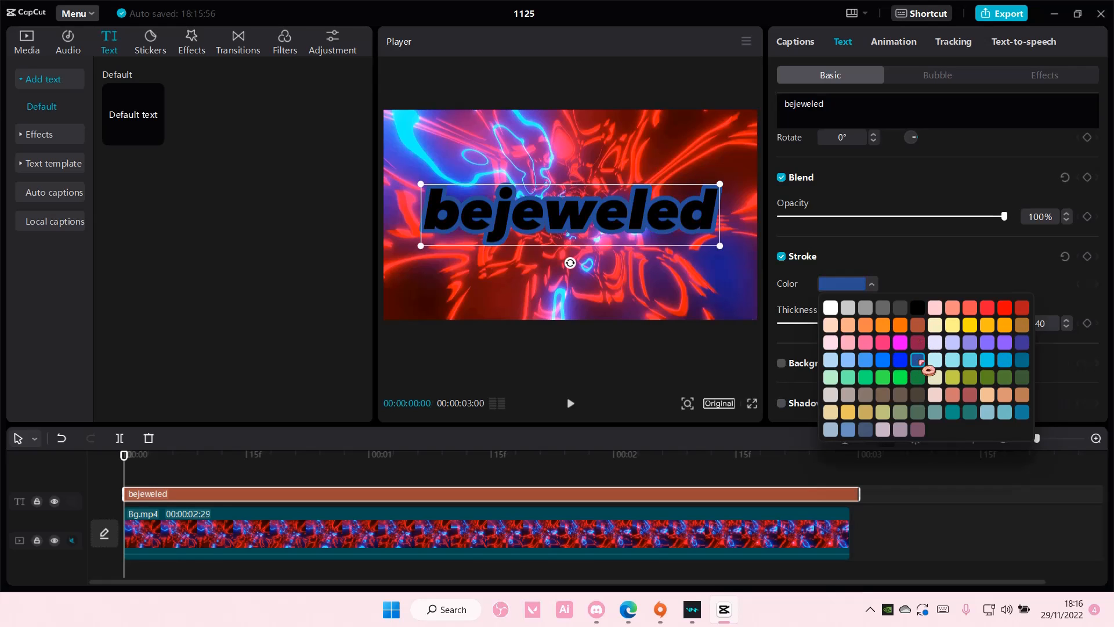
click(917, 360)
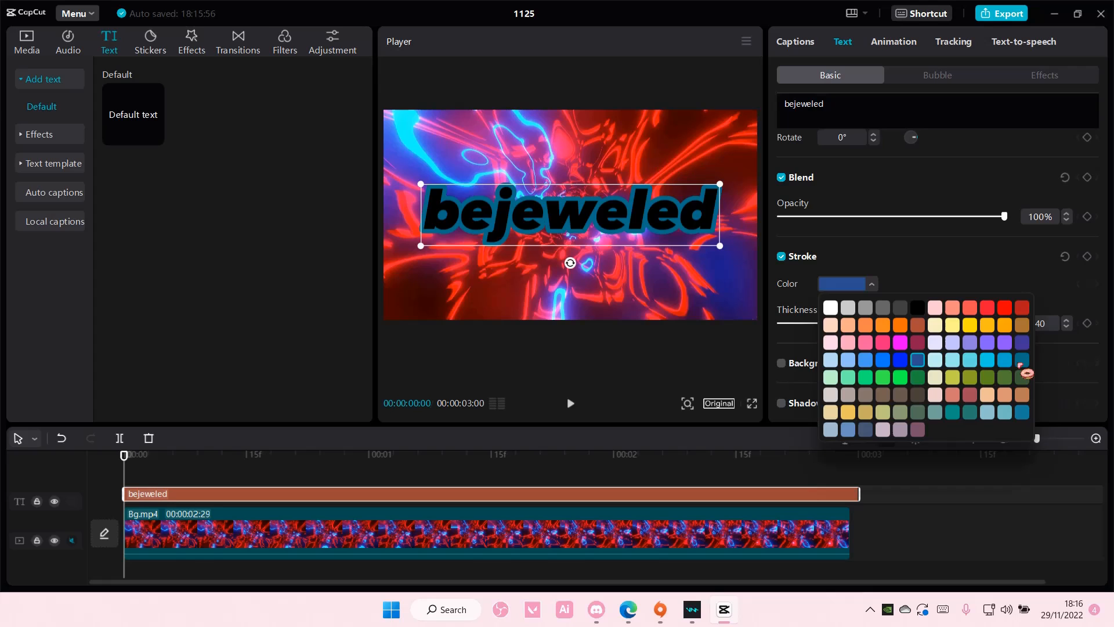
click(847, 342)
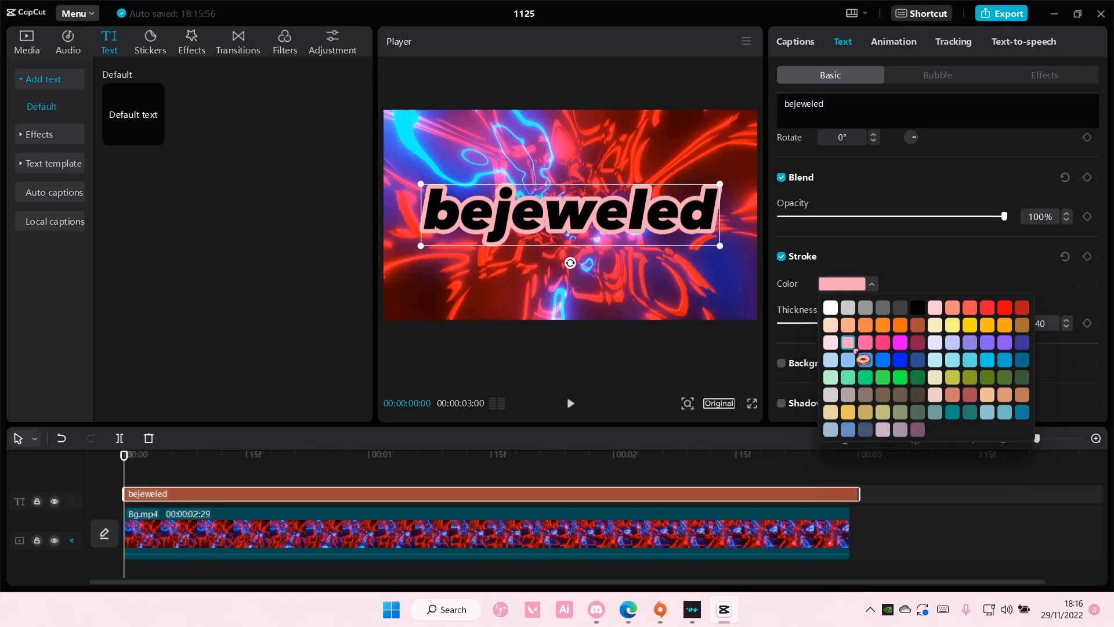
click(865, 342)
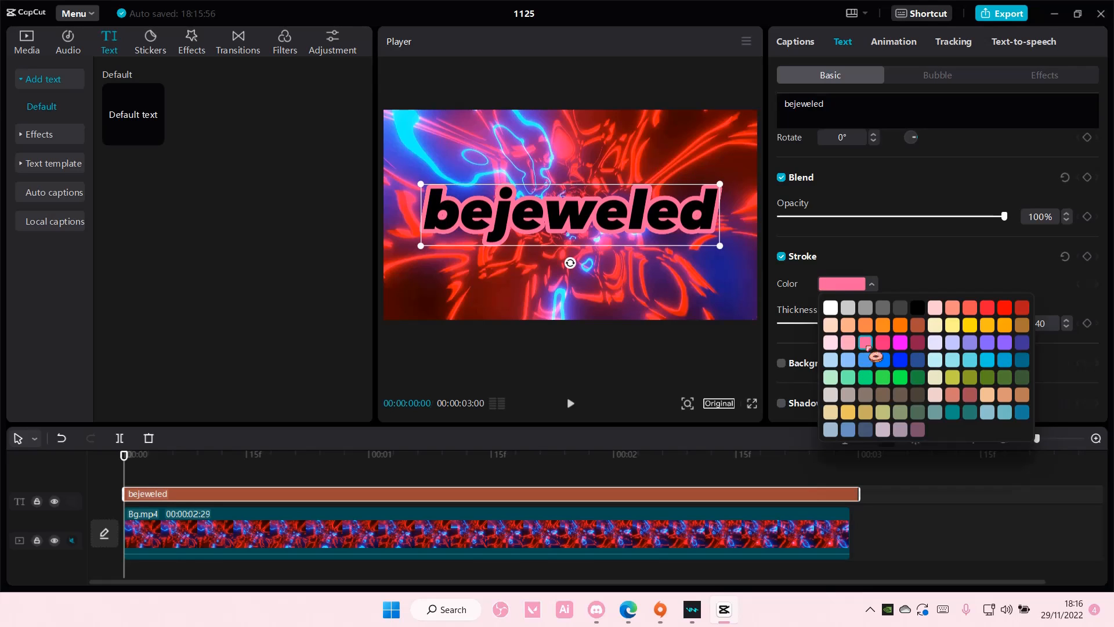
click(899, 342)
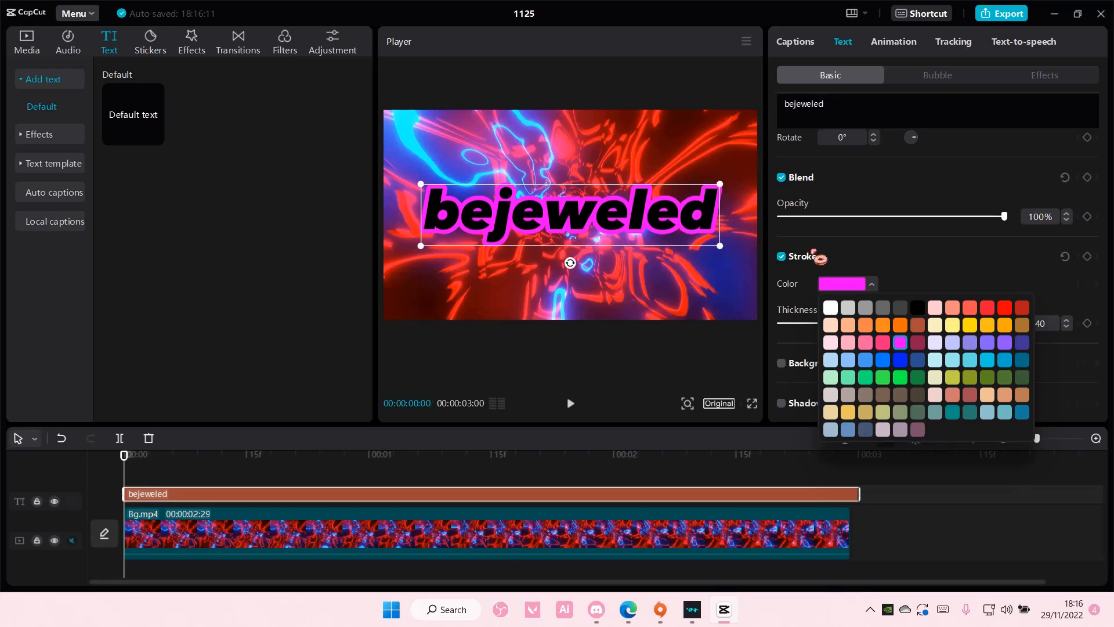
click(830, 307)
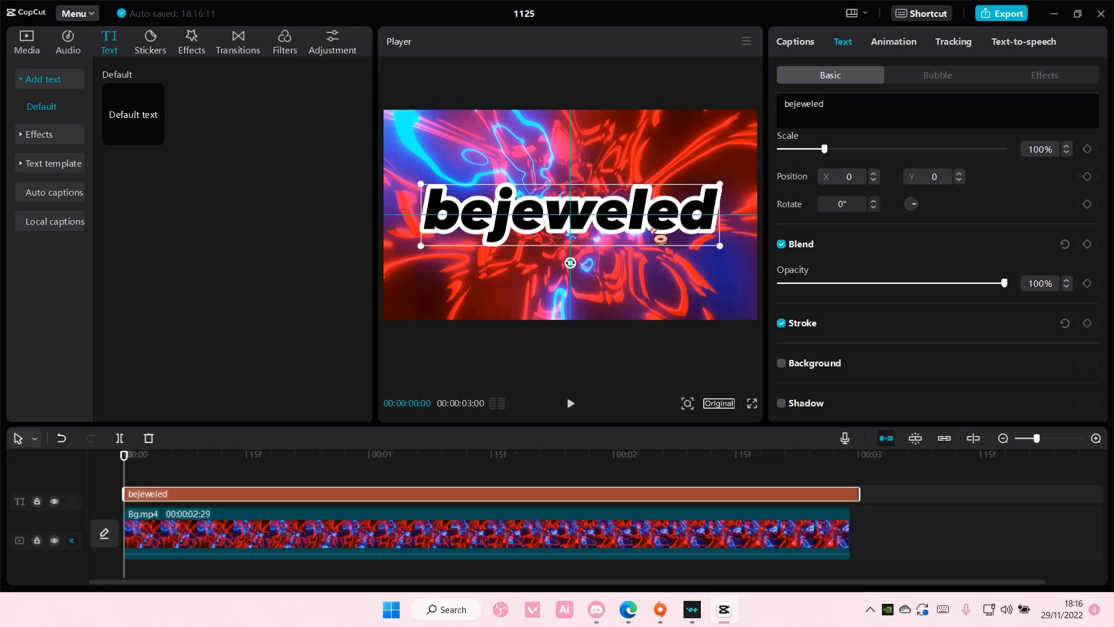
Add the black library clip and stretch it to the title's length.
click(27, 36)
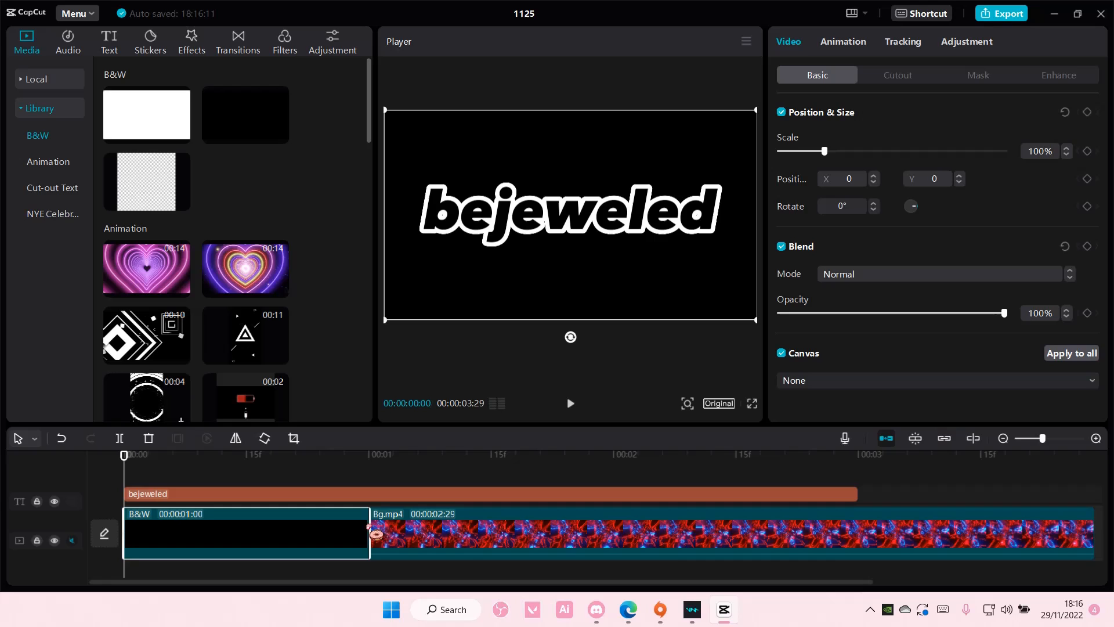
drag(368, 535, 856, 534)
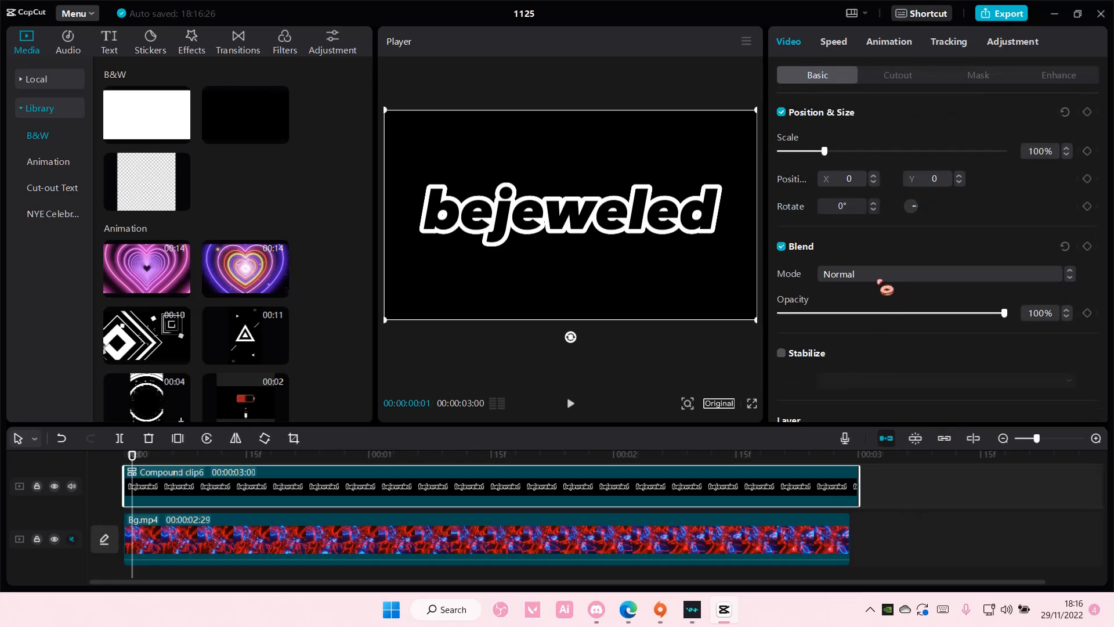
Try Screen on the compound clip, then set its blend mode to Brighten.
click(940, 274)
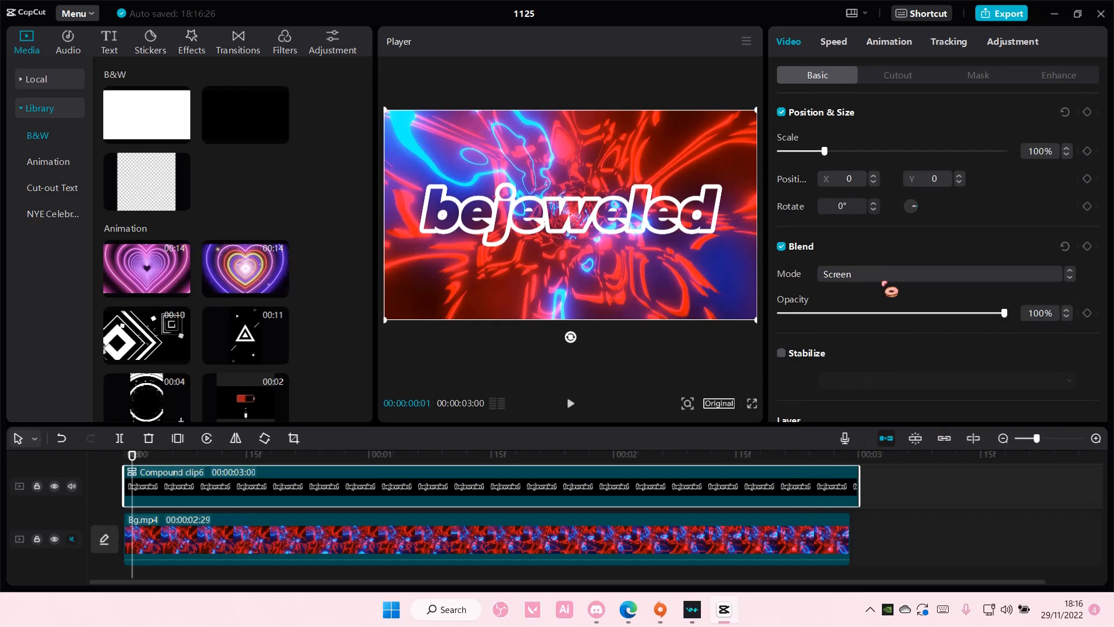
click(938, 274)
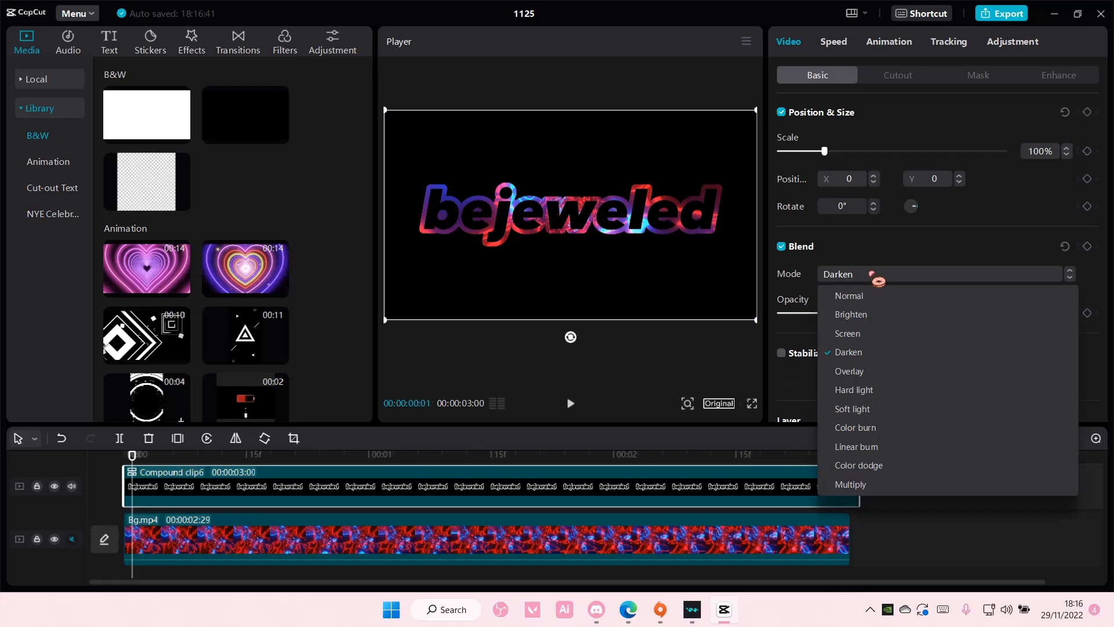
click(847, 333)
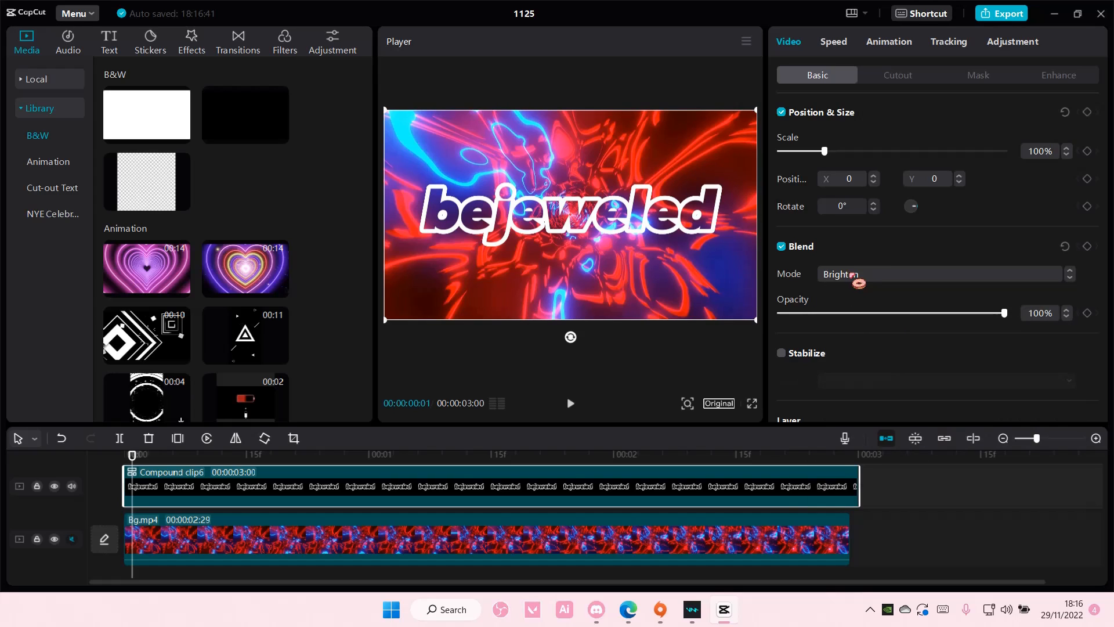
click(941, 274)
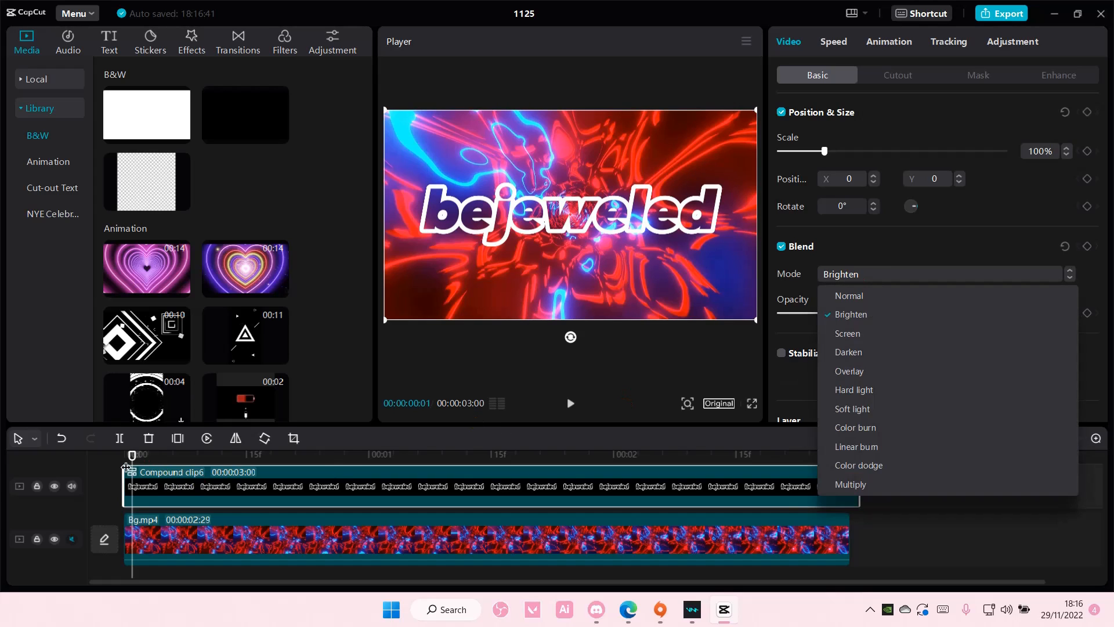
click(850, 315)
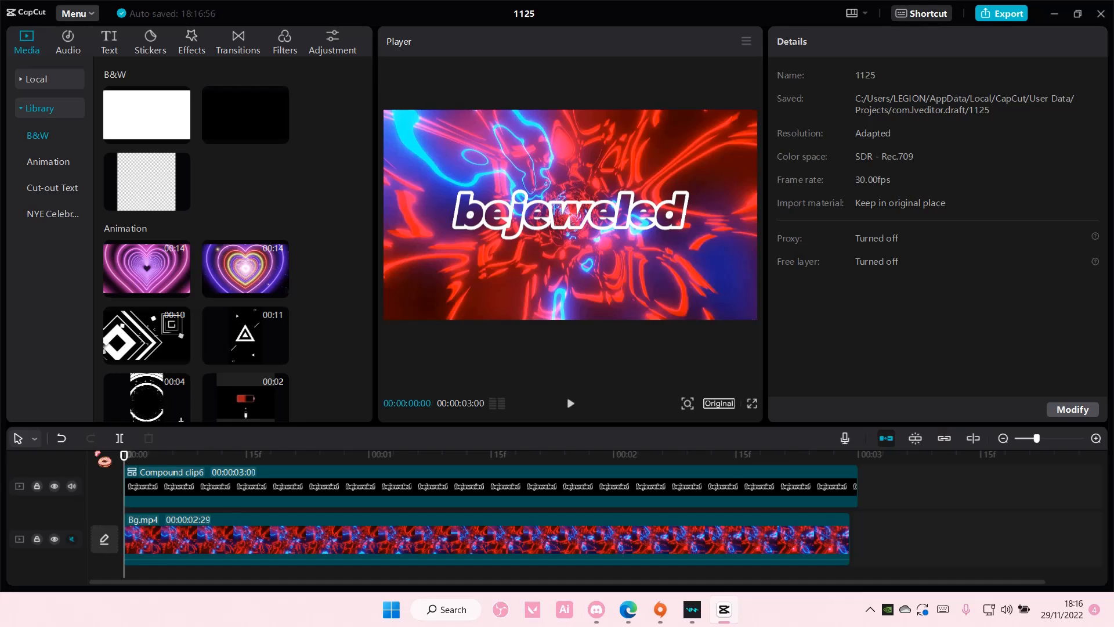
Select the compound clip, compare Darken and Brighten, then set the blend to Screen.
click(570, 403)
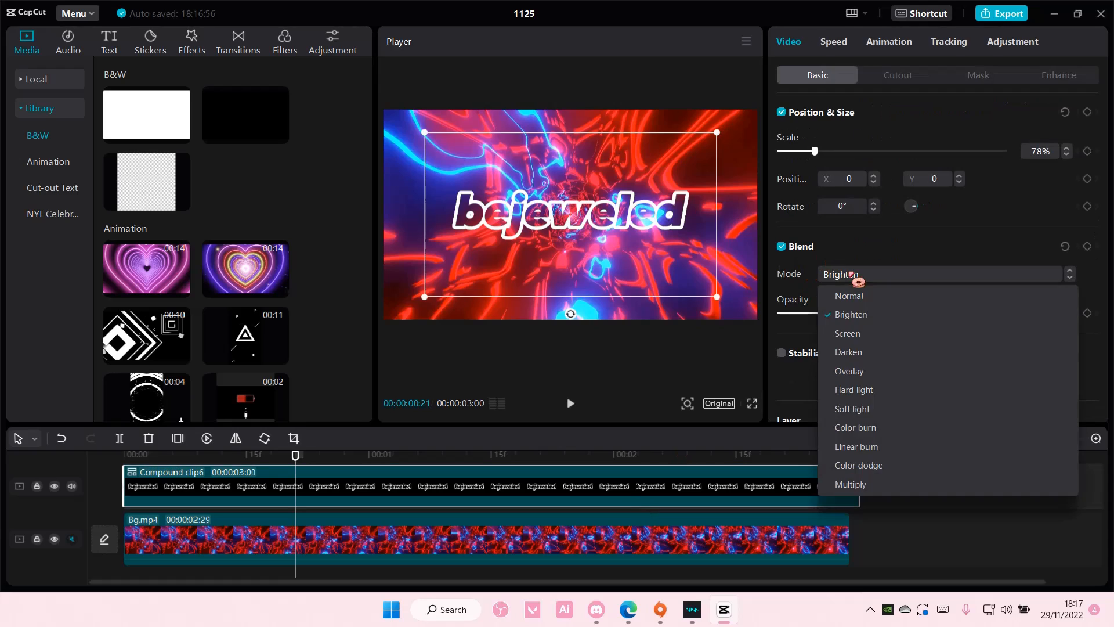
click(848, 352)
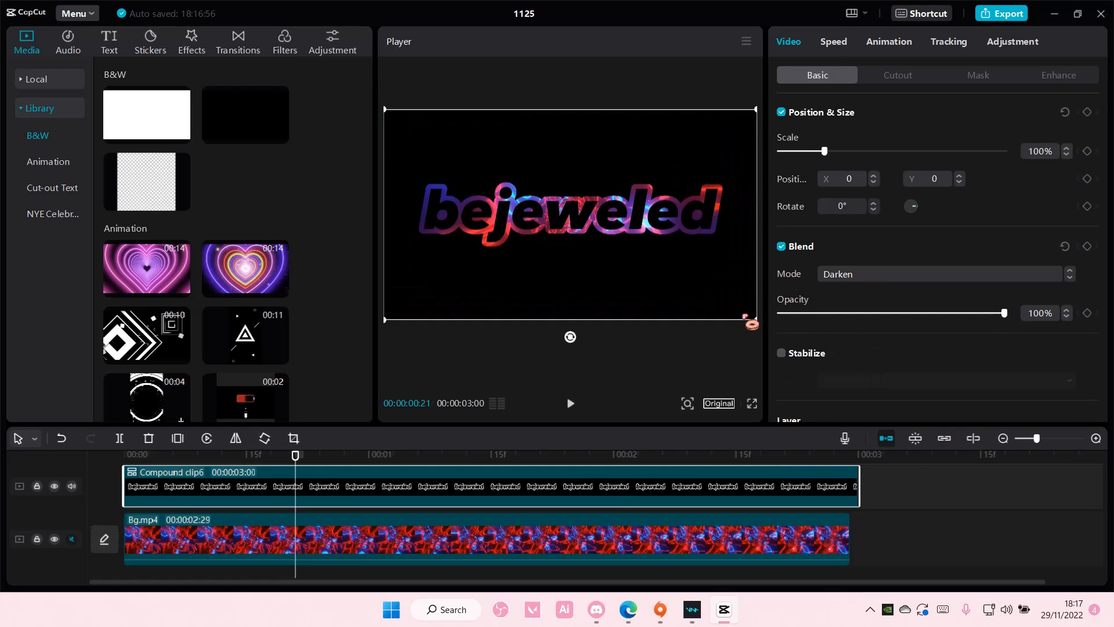
click(941, 274)
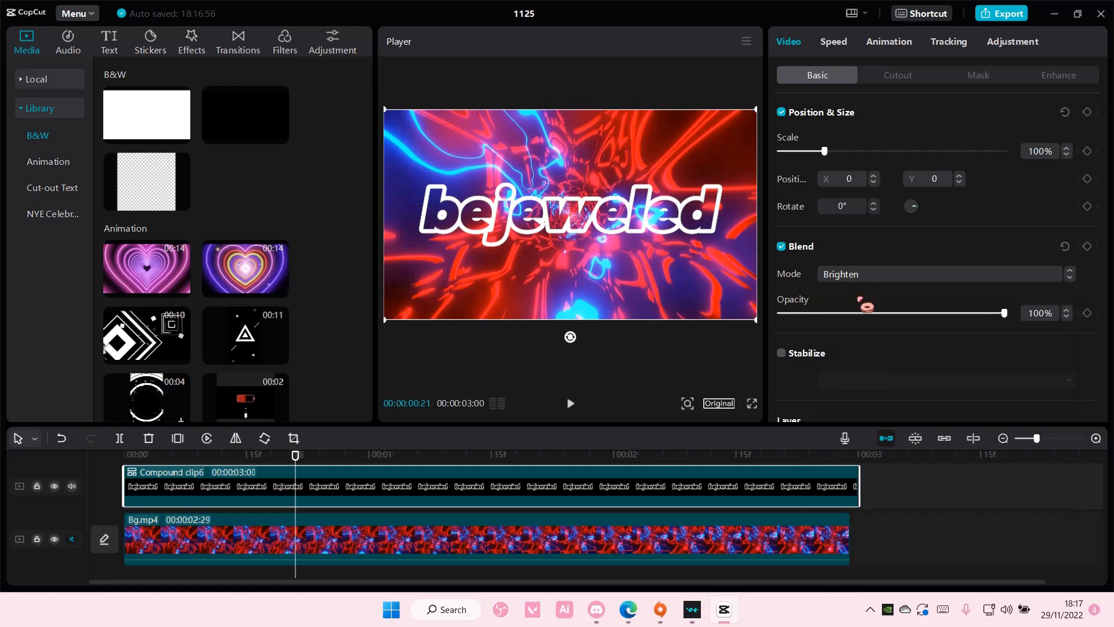
click(941, 274)
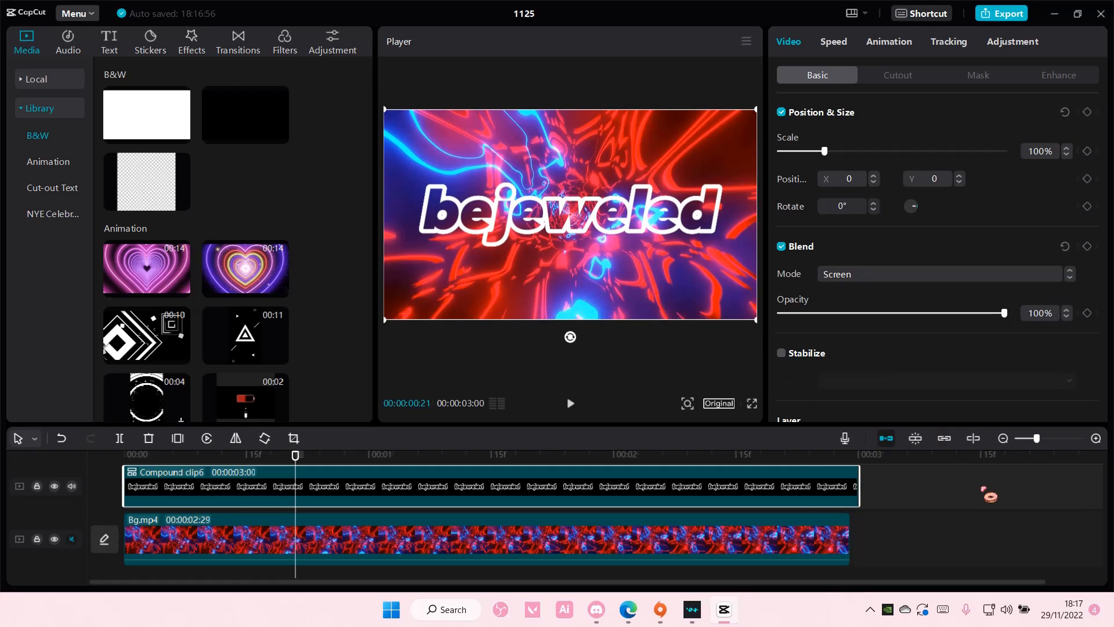